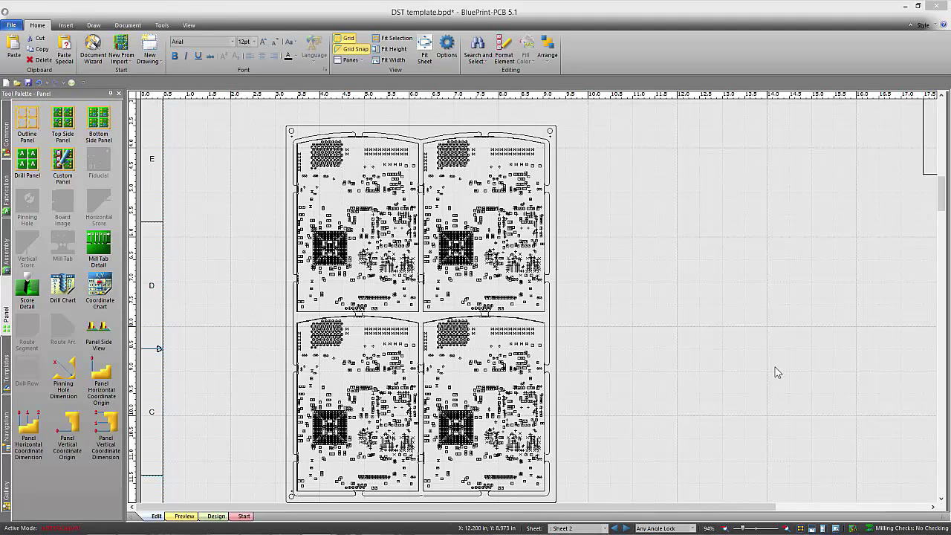
mouse_move(687, 375)
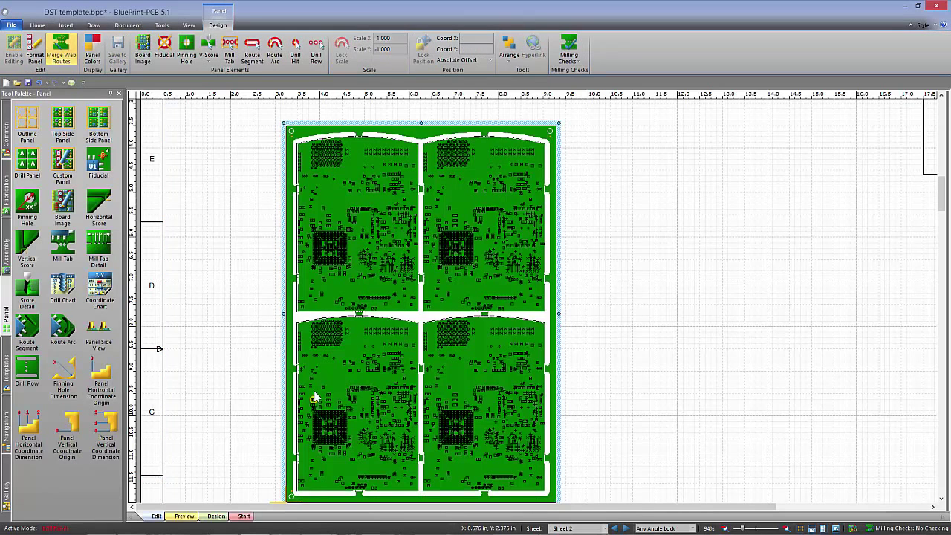
mouse_move(402, 244)
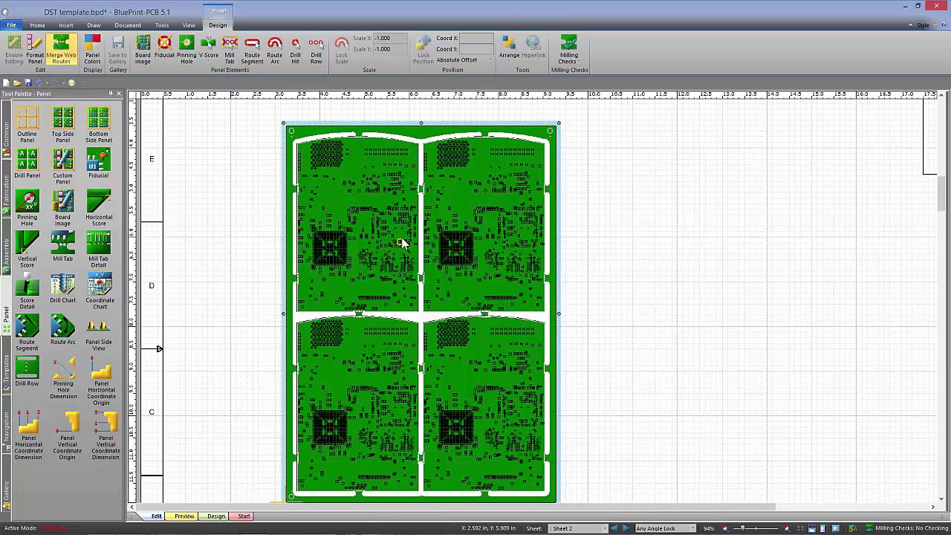
mouse_move(353, 174)
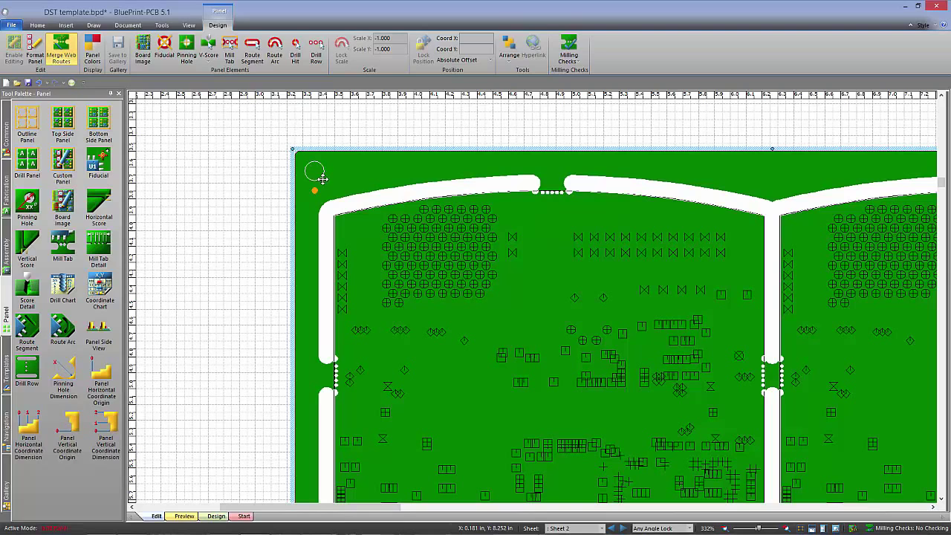
mouse_move(318, 192)
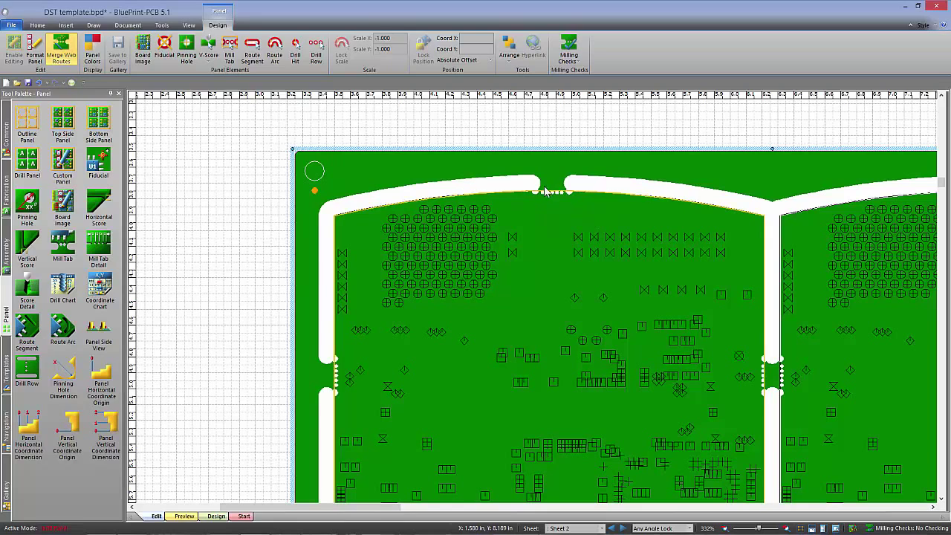
mouse_move(572, 204)
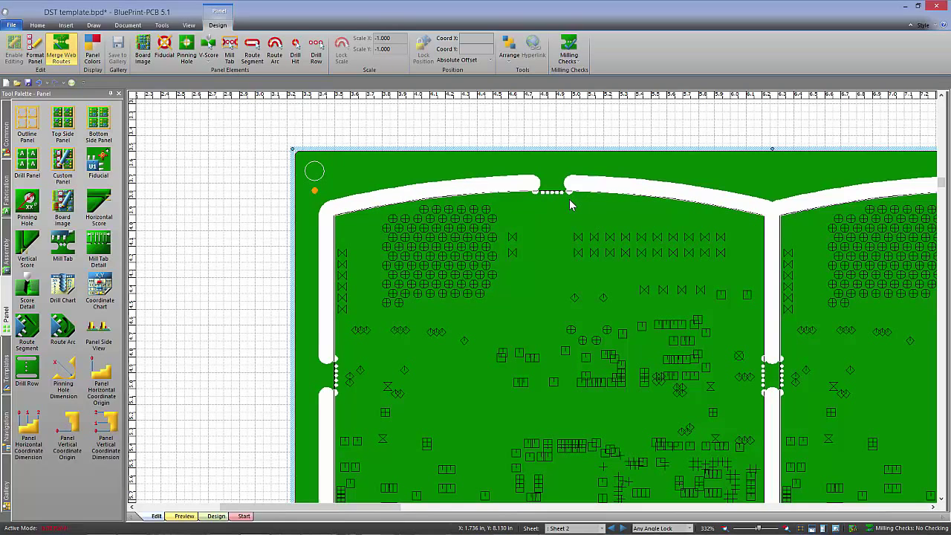
mouse_move(552, 268)
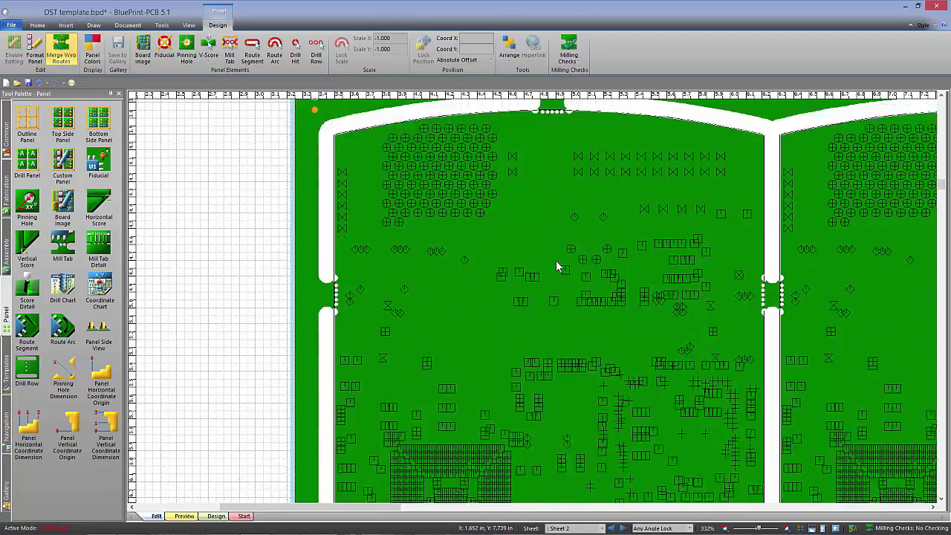
scroll("down", 3)
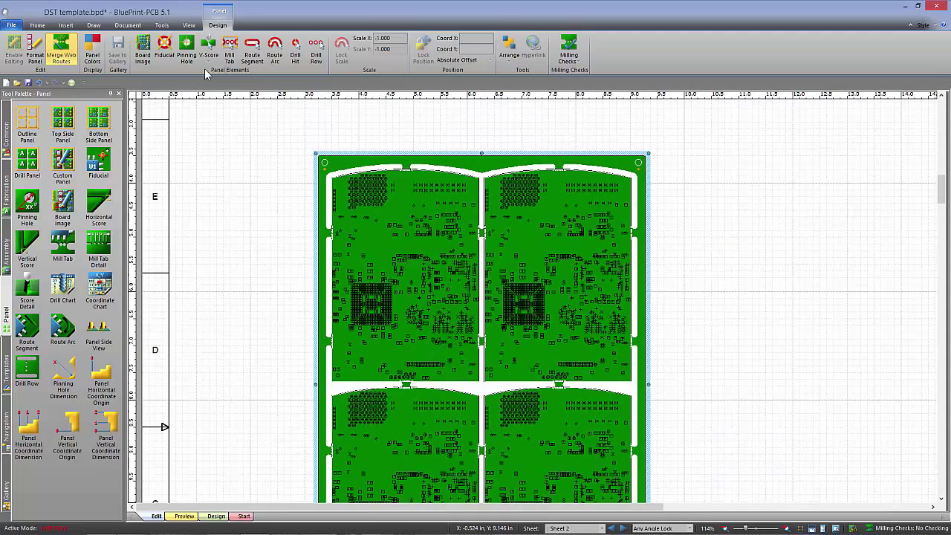
Open the Panel View Colors dialog from the Design tab's Display group.
left_click(92, 45)
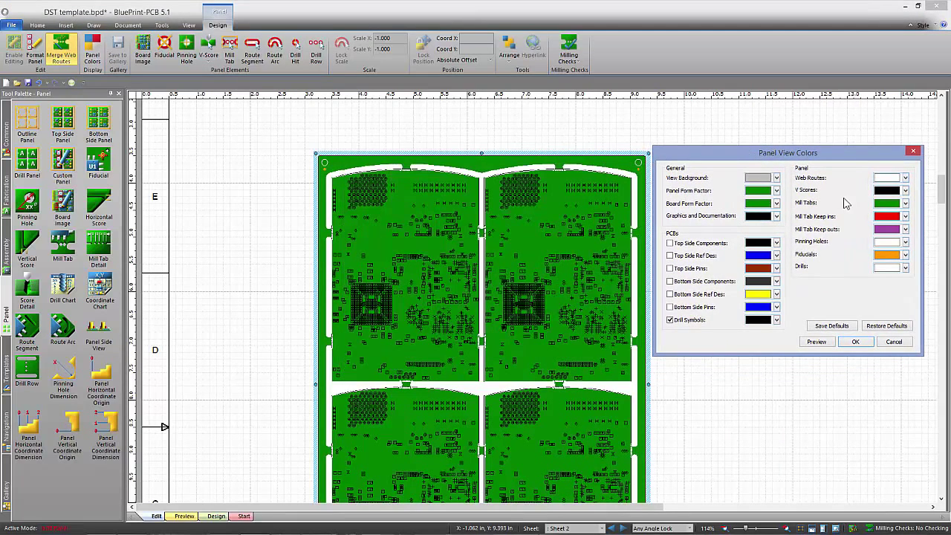
mouse_move(791, 241)
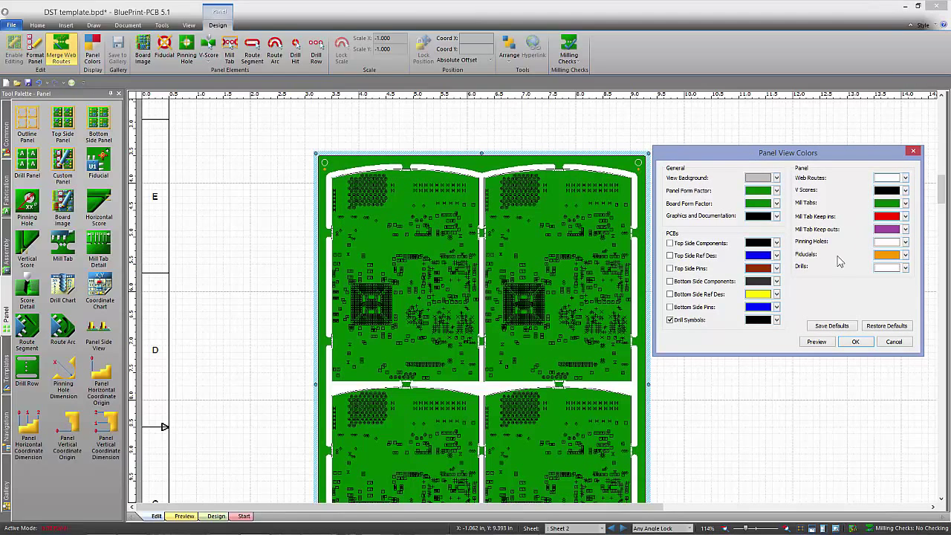
mouse_move(680, 255)
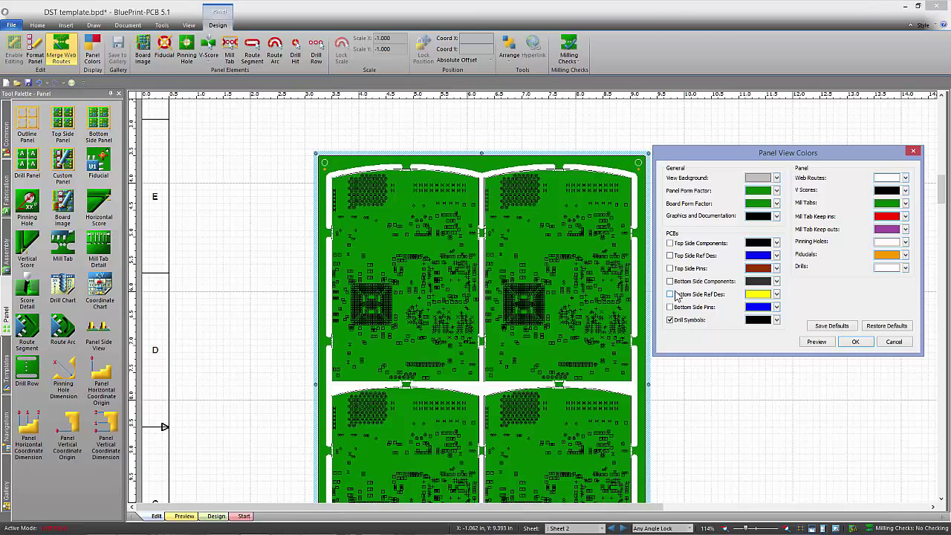
mouse_move(714, 277)
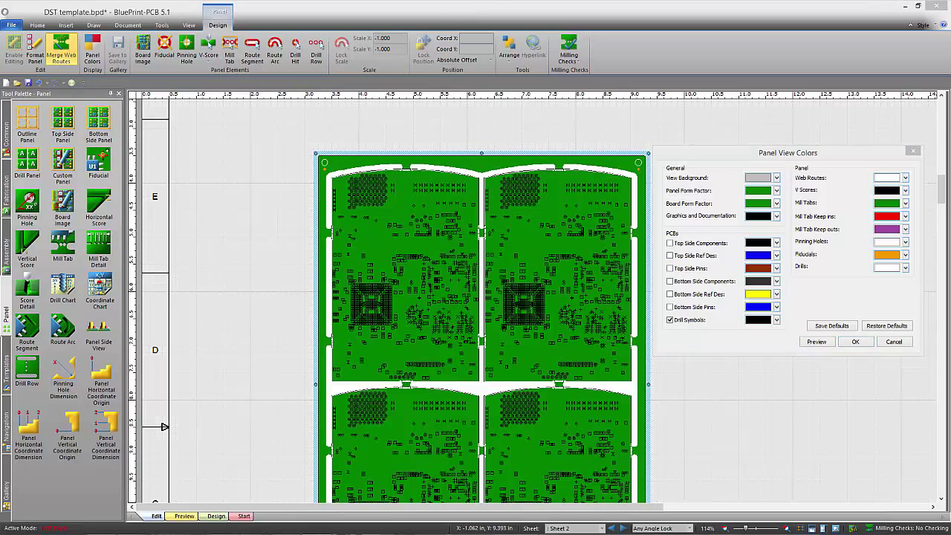
mouse_move(790, 475)
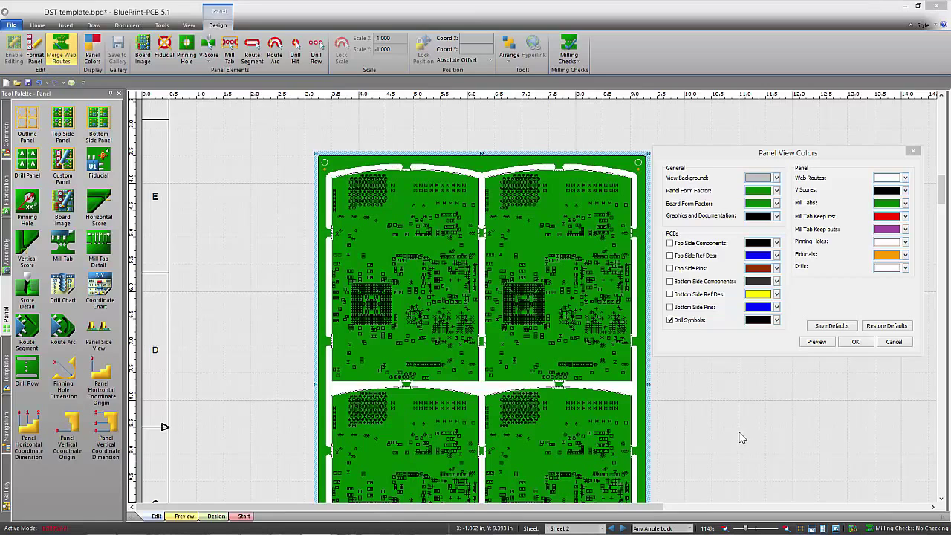
mouse_move(721, 407)
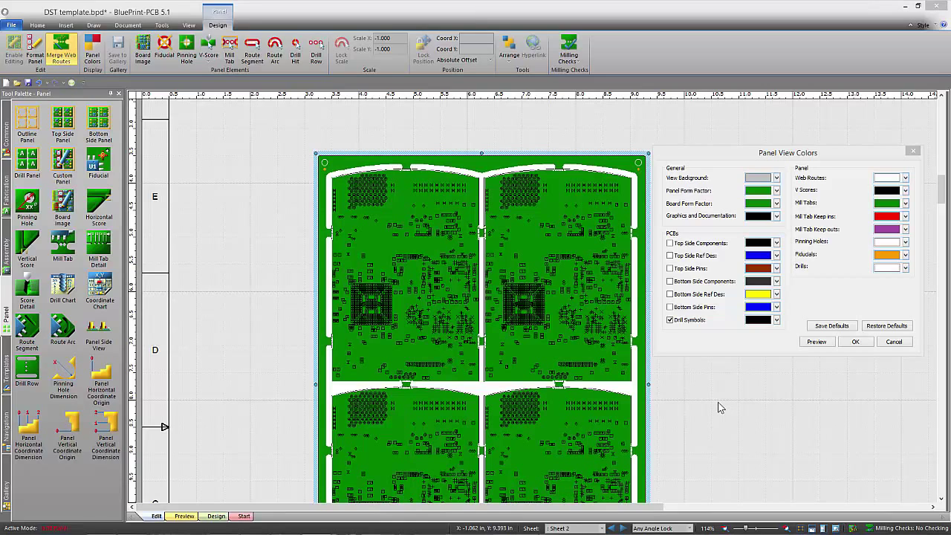
mouse_move(727, 407)
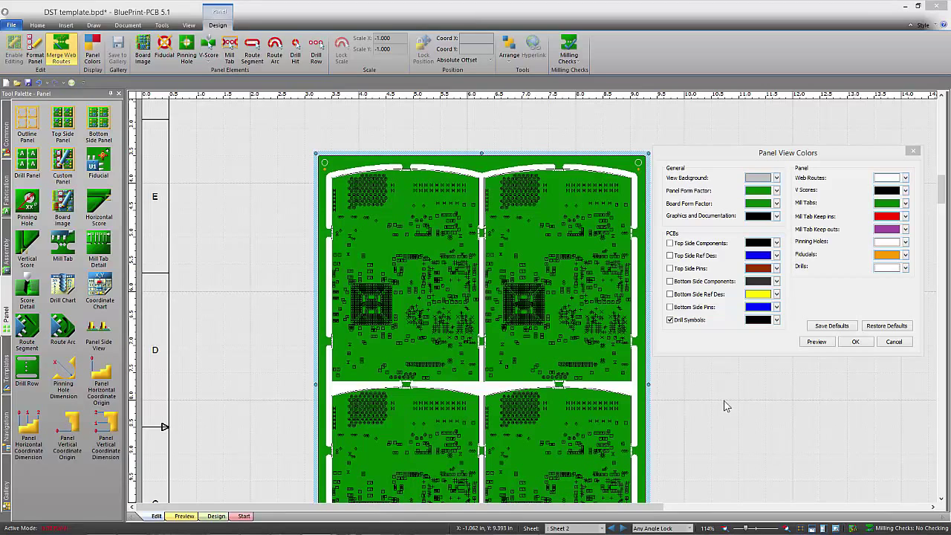